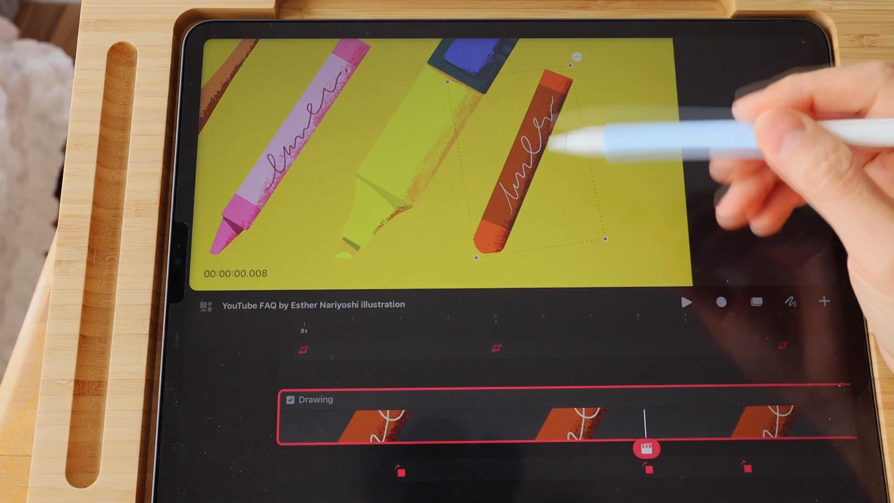
Reveal the Flip horizontal, Flip vertical and Edit anchor options for the selected orange pastel
{"action": "left_click", "coordinate": [577, 58]}
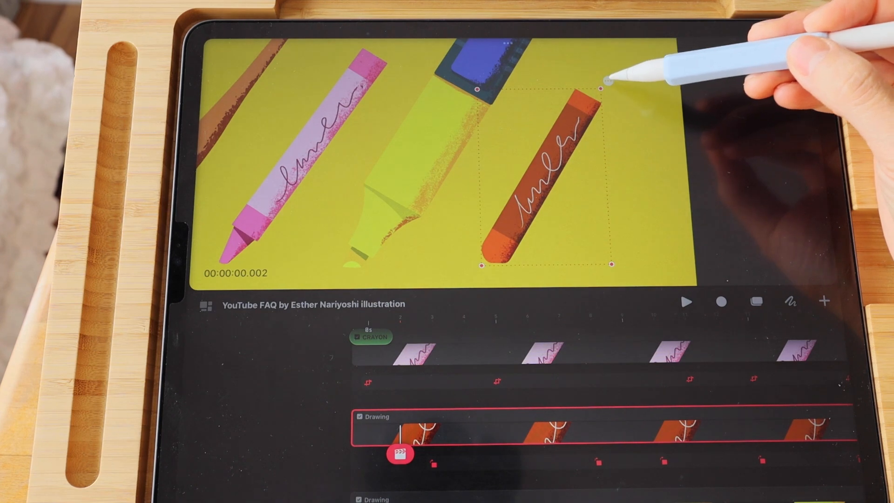
{"action": "left_click", "coordinate": [603, 83]}
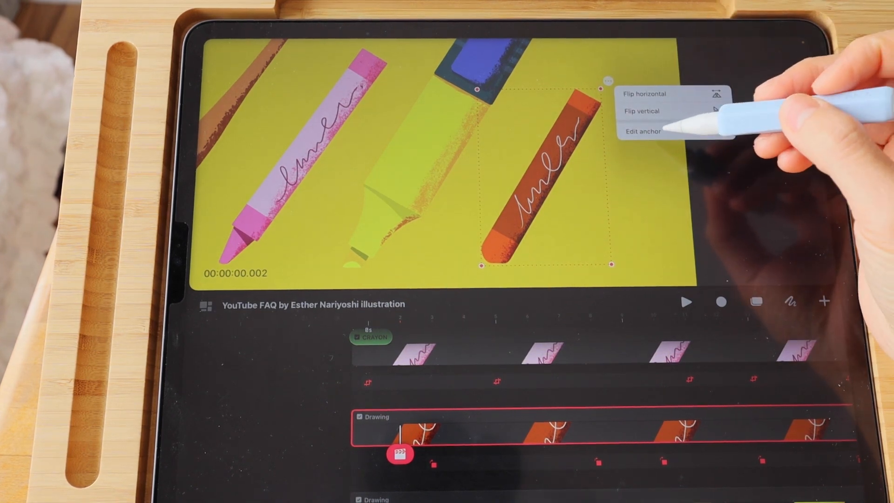
Move the orange pastel's anchor crosshair to its lower tip and finish anchor editing
{"action": "left_click", "coordinate": [644, 131]}
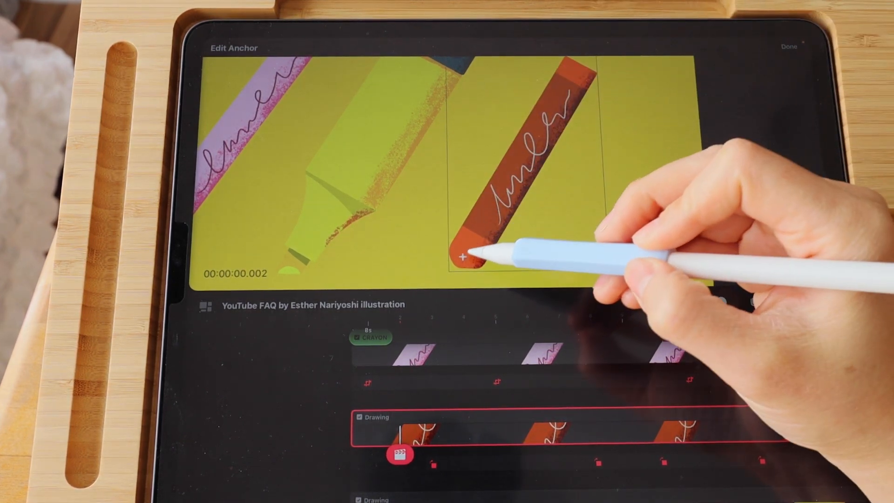
{"action": "left_click_drag", "start_coordinate": [462, 258], "coordinate": [525, 139]}
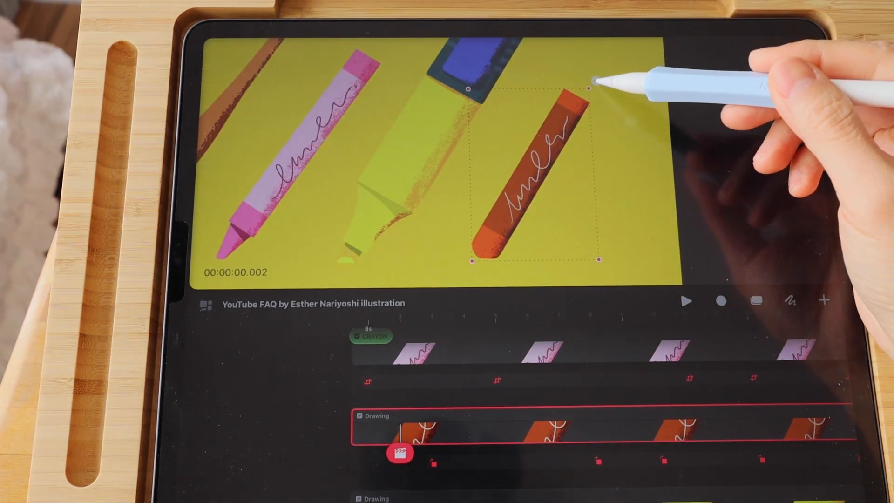
Flip the orange pastel horizontally about its tip so it crosses the highlighter, then reselect it
{"action": "left_click", "coordinate": [594, 88]}
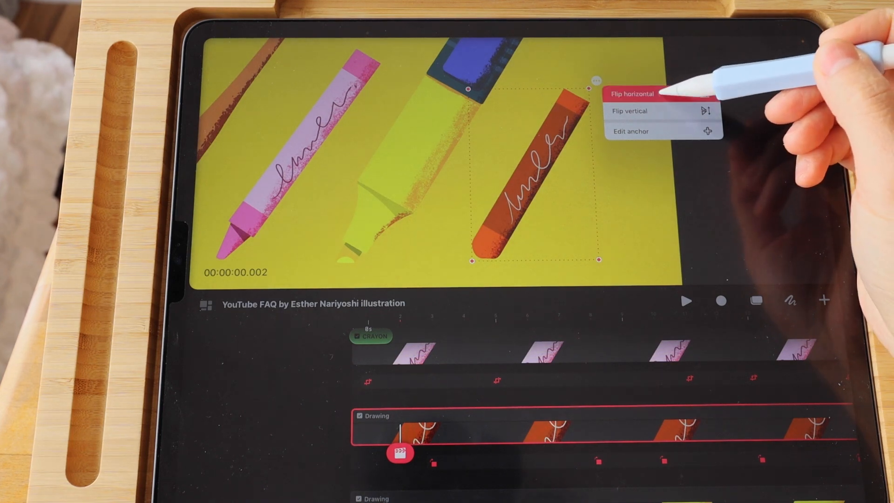
{"action": "left_click", "coordinate": [631, 93]}
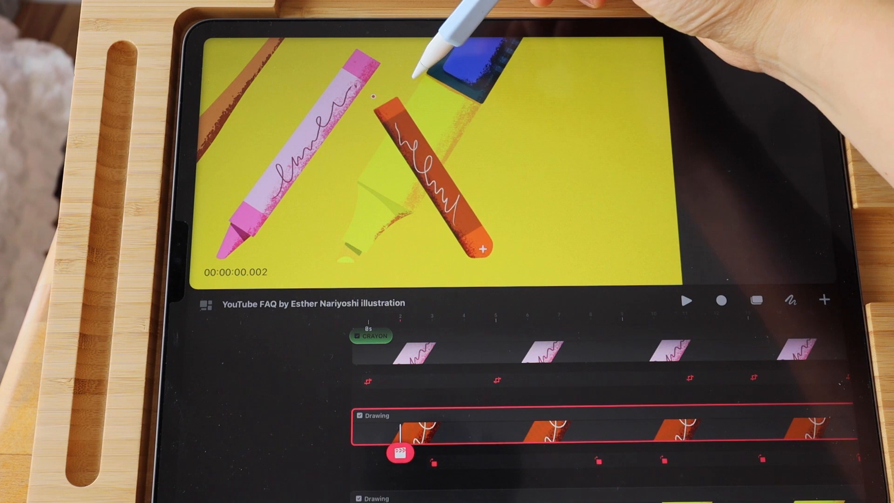
{"action": "left_click", "coordinate": [433, 166]}
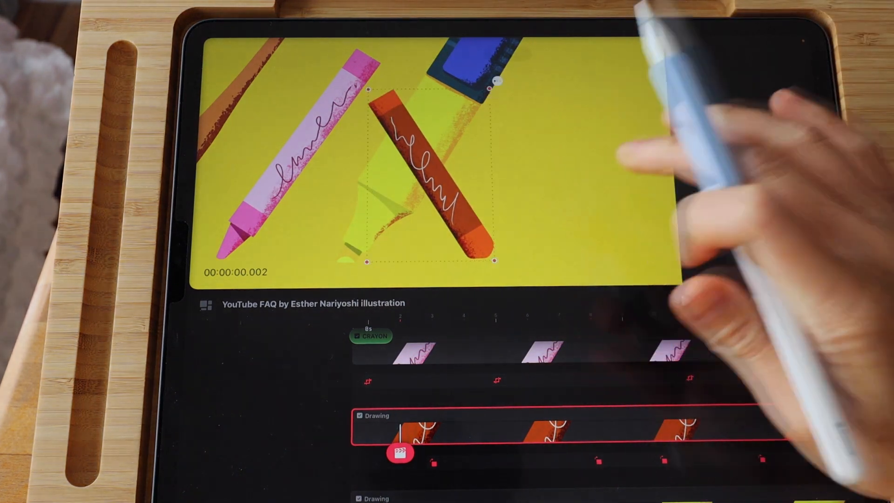